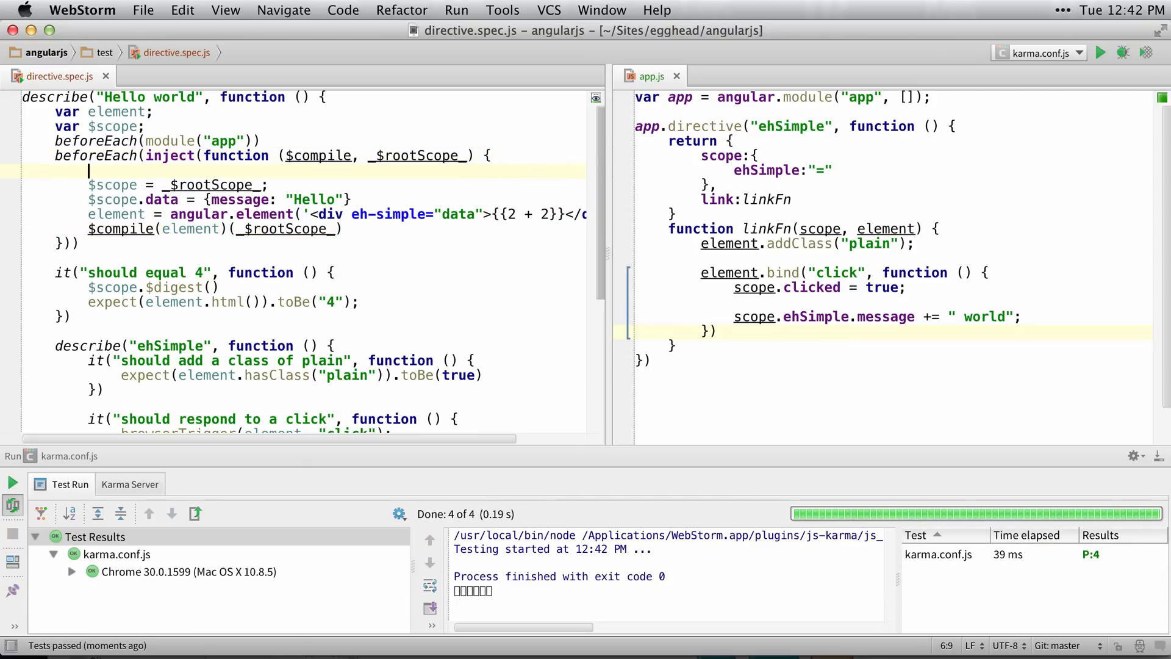
Step: Add var $rootScope = _$rootScope_ in beforeEach and split it into declaration and initialization
type("var $")
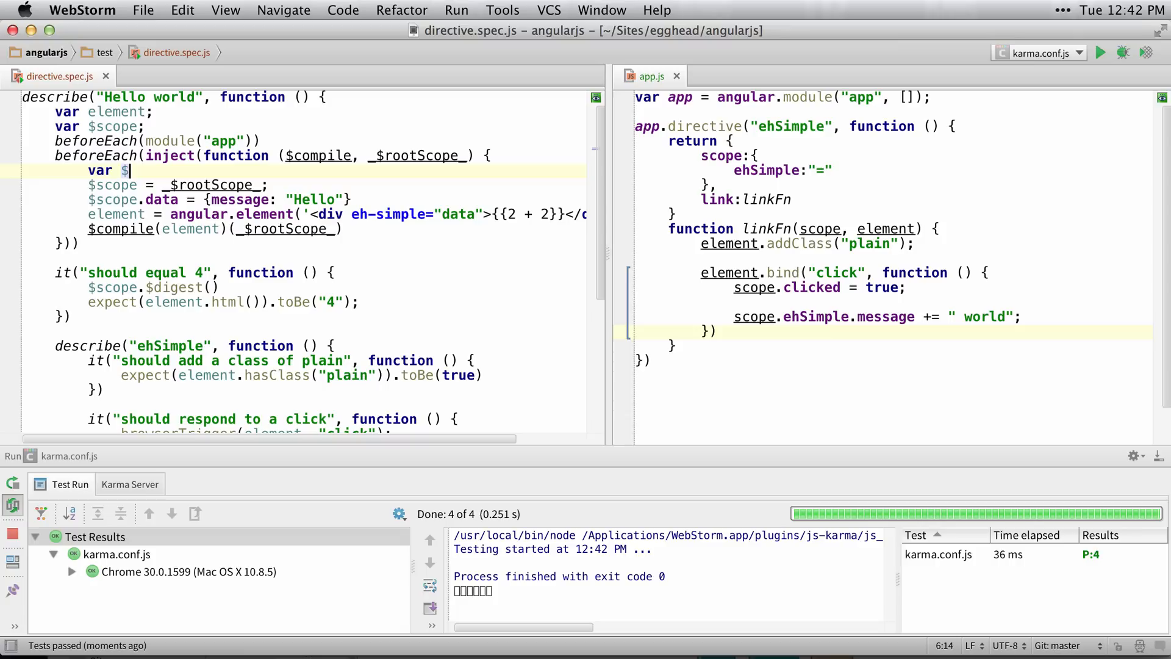
type("rootScope =")
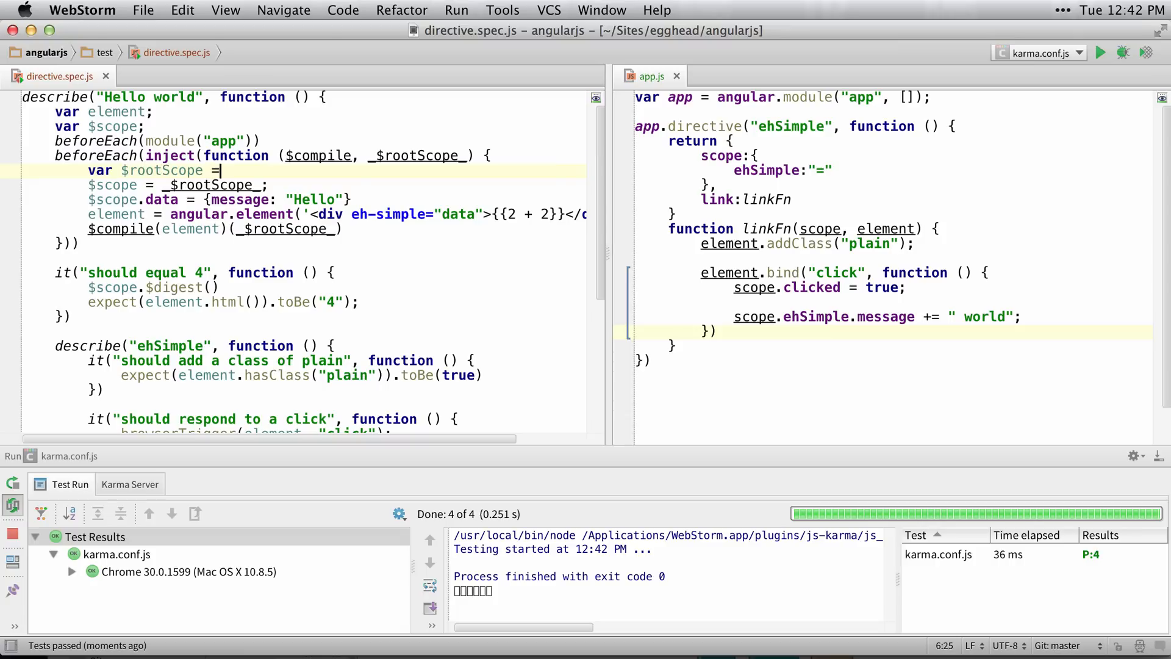
type("_$rootScope_;")
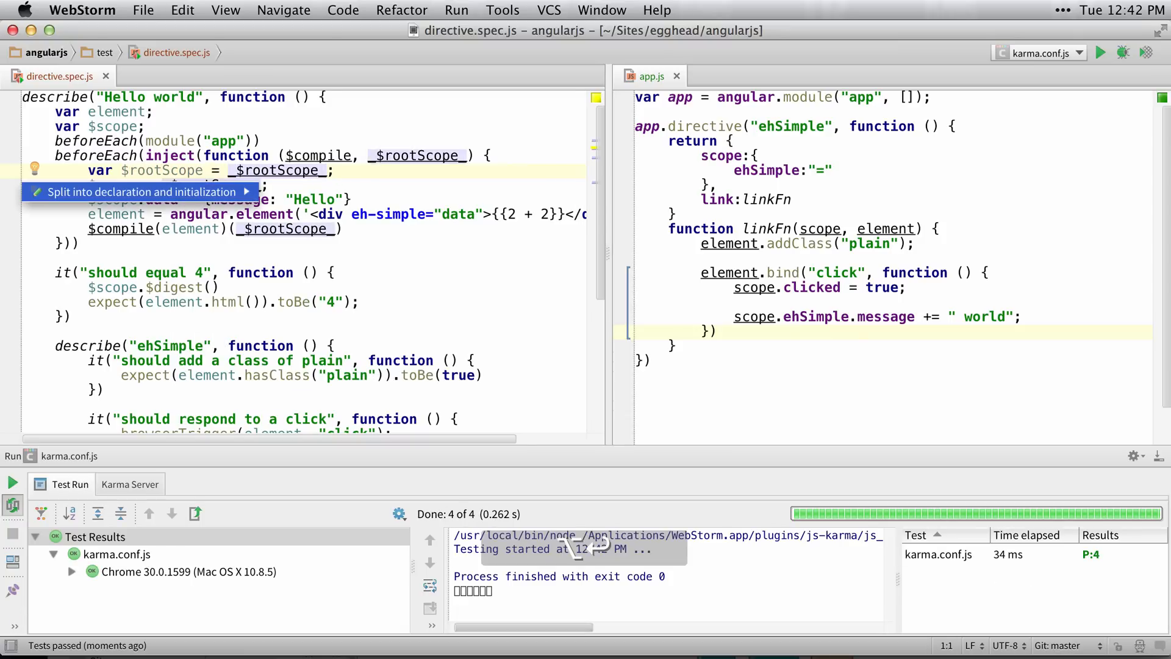
left_click(137, 192)
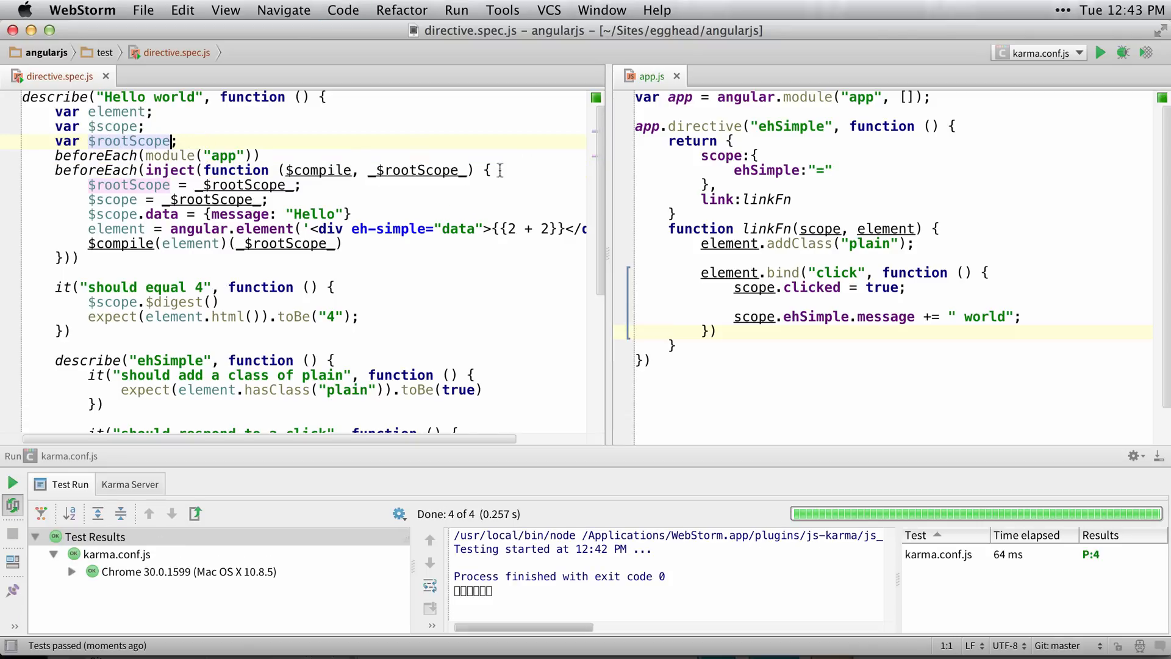
left_click(371, 170)
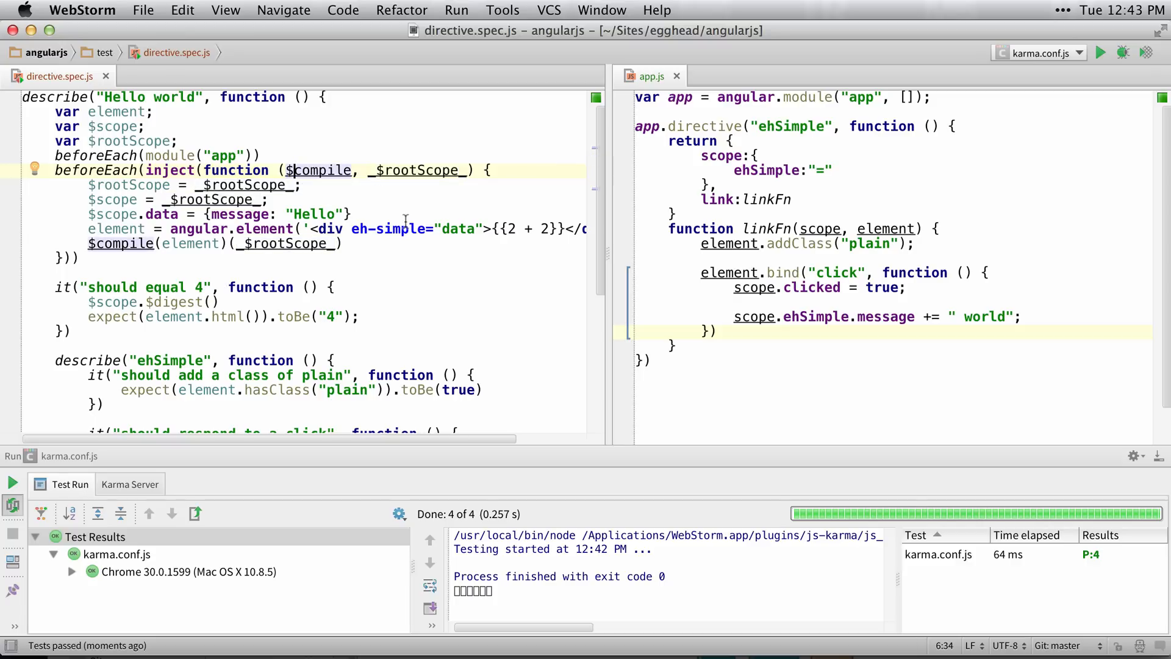
Step: Rename the injected $compile parameter to _$compile_ and start typing a var $compile declaration
double_click(319, 170)
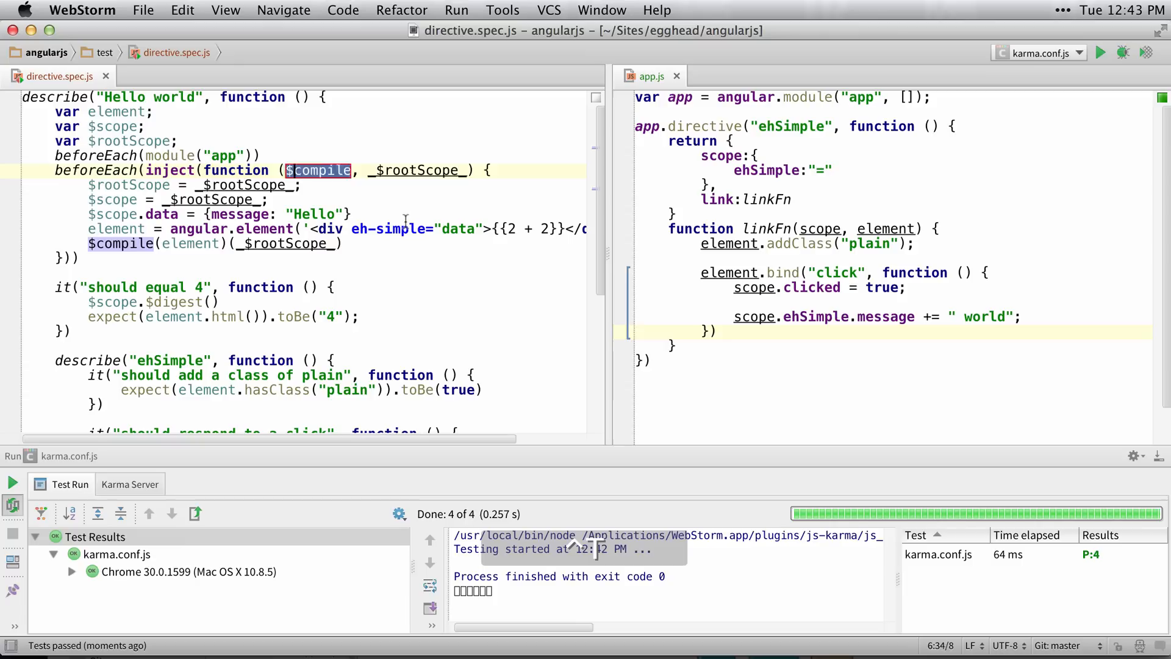
left_click(358, 171)
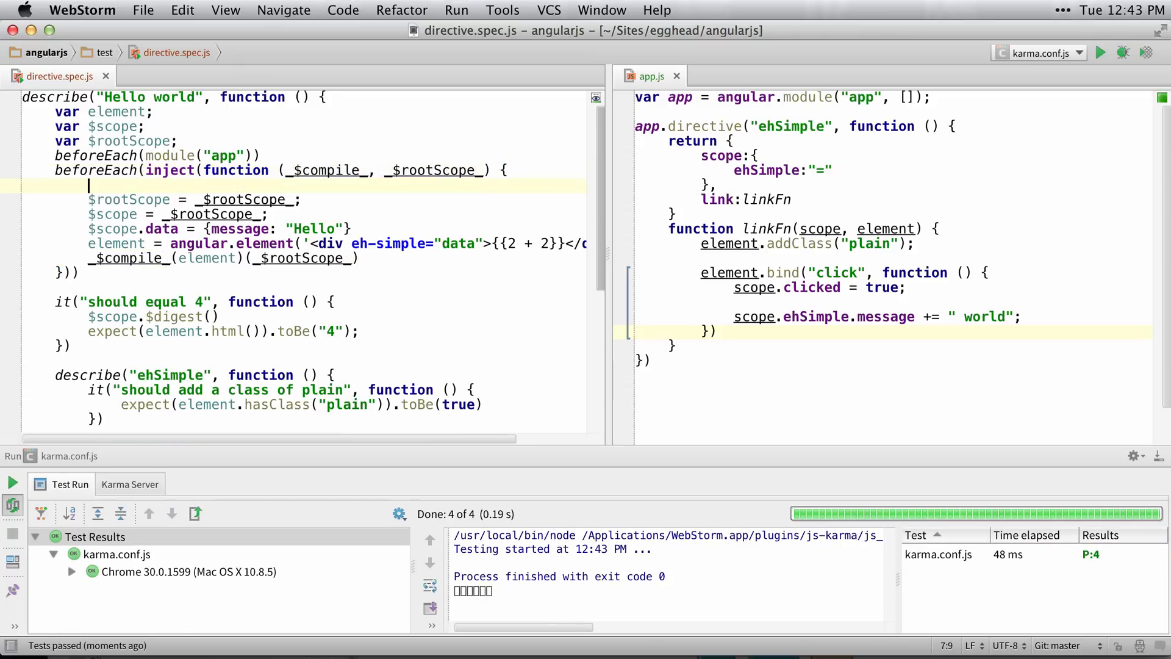
type("var $compile;")
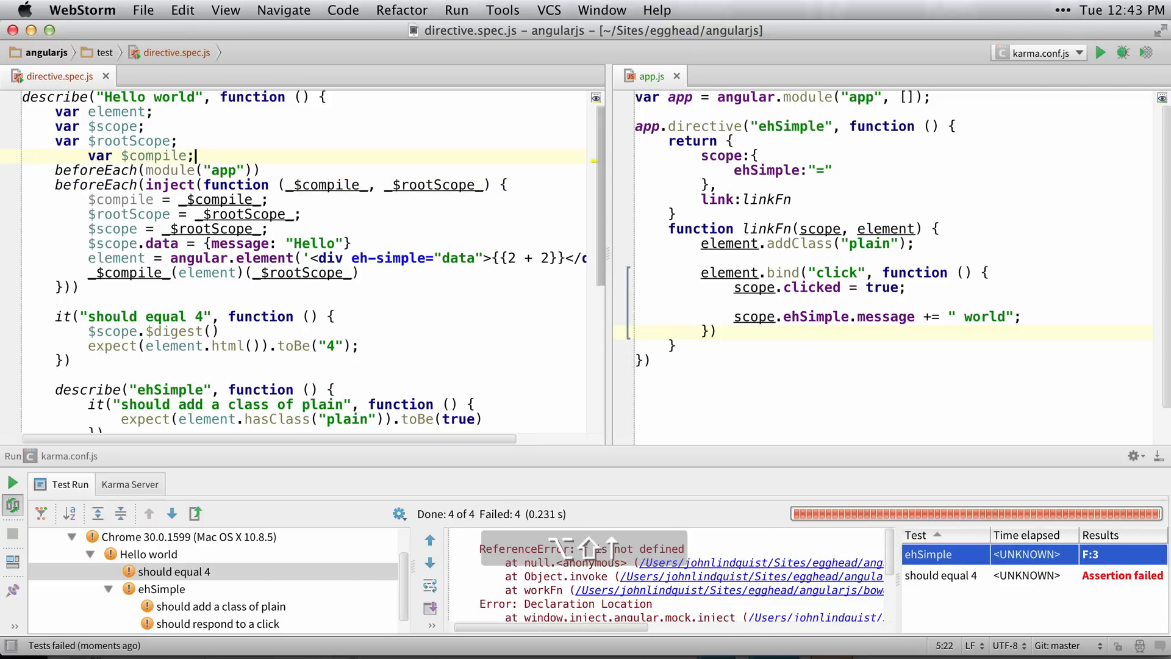
Step: Reformat the $compile declaration, then check the _$compile_ usages and the beforeEach assignment
left_click(1099, 53)
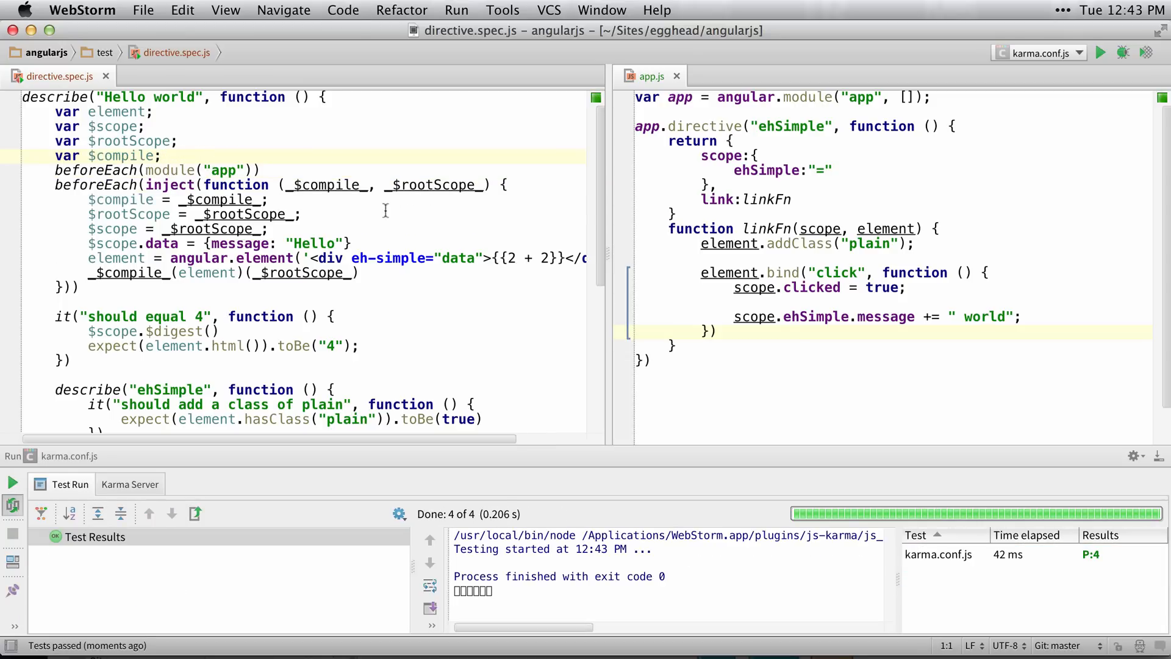
left_click(366, 185)
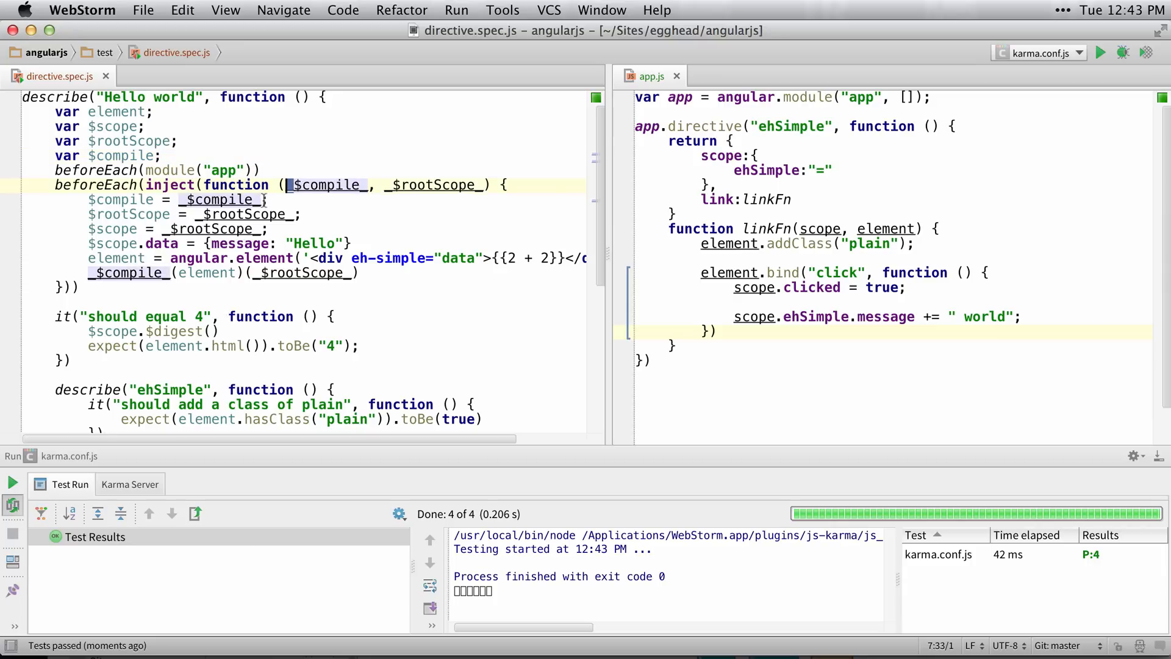
left_click(100, 200)
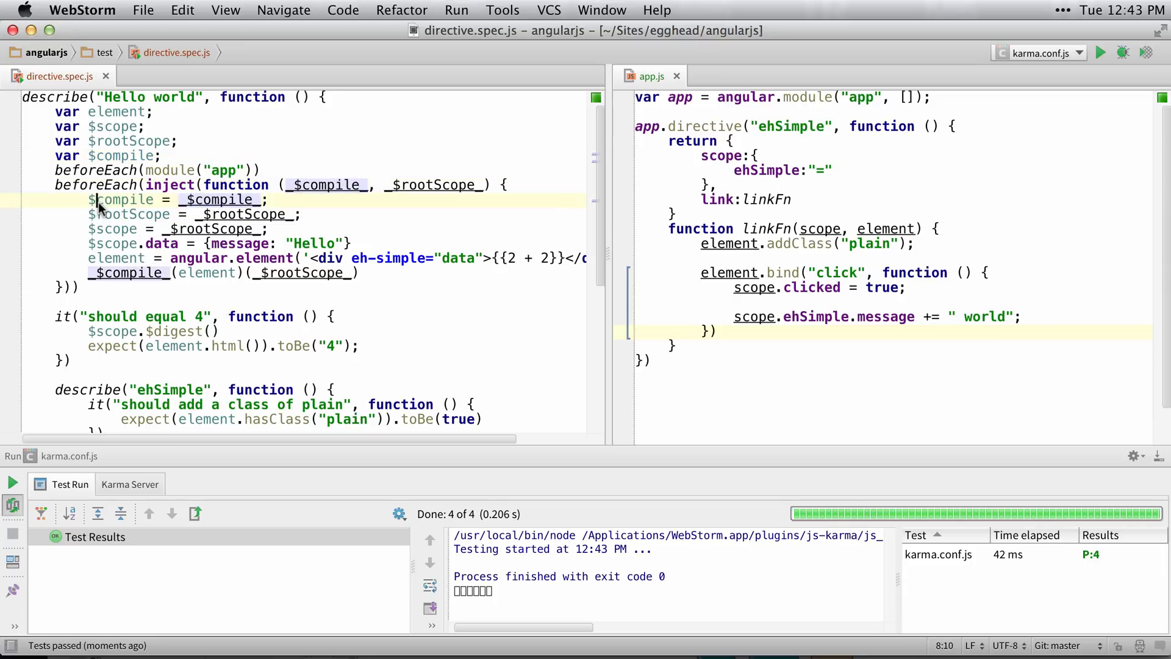
double_click(124, 155)
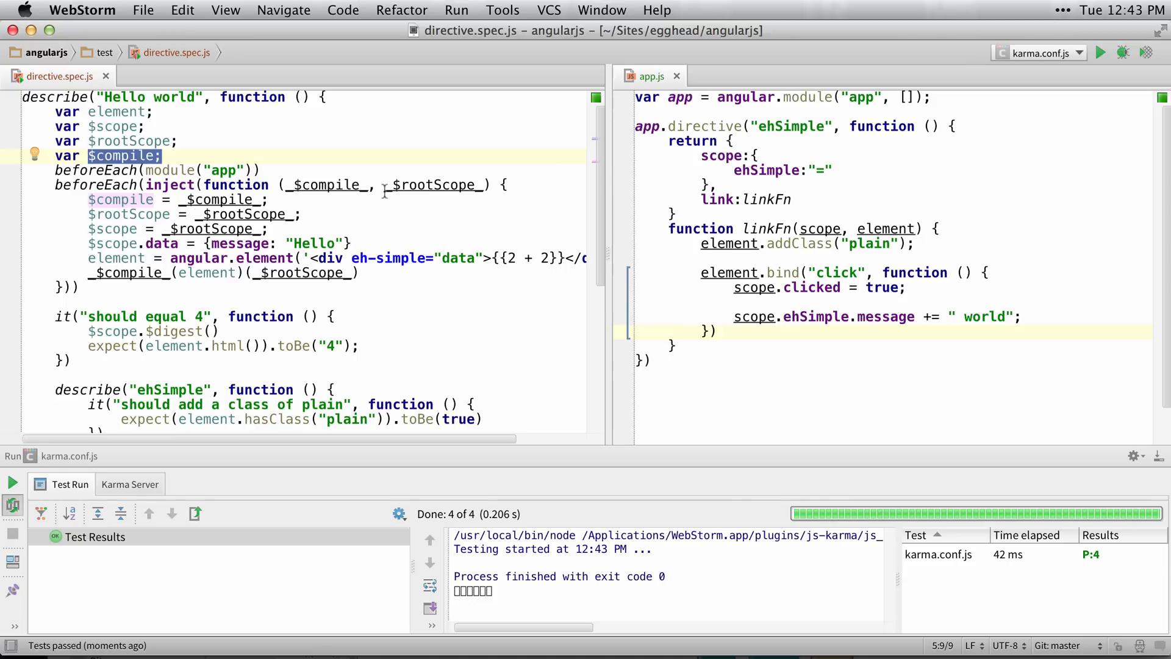
mouse_move(396, 275)
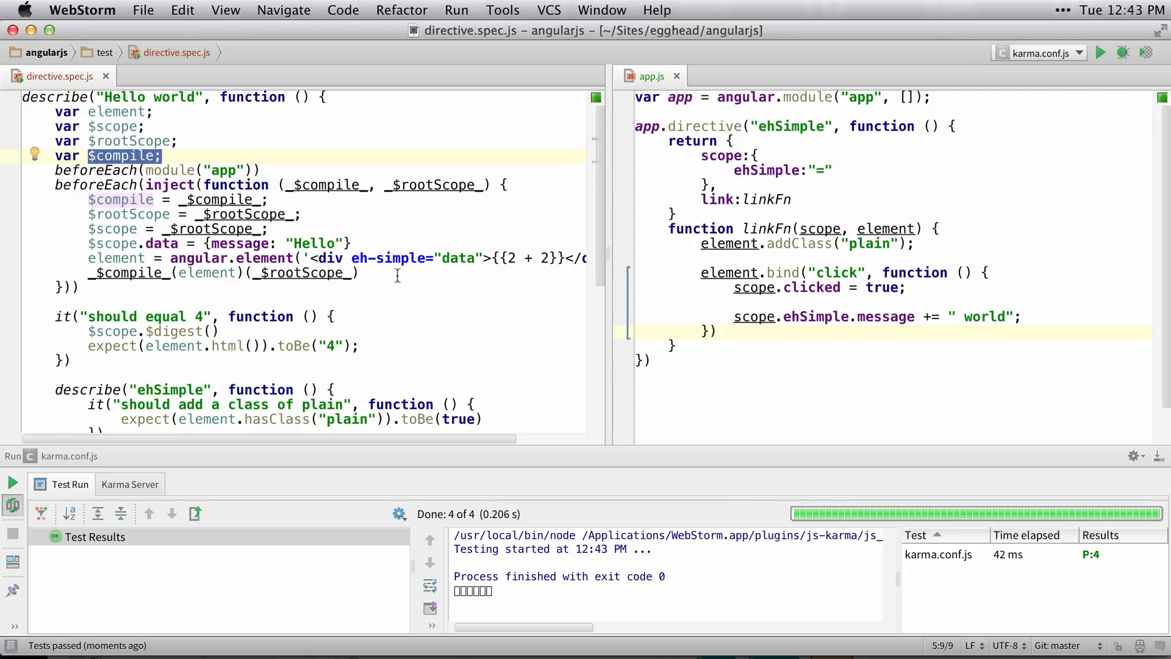